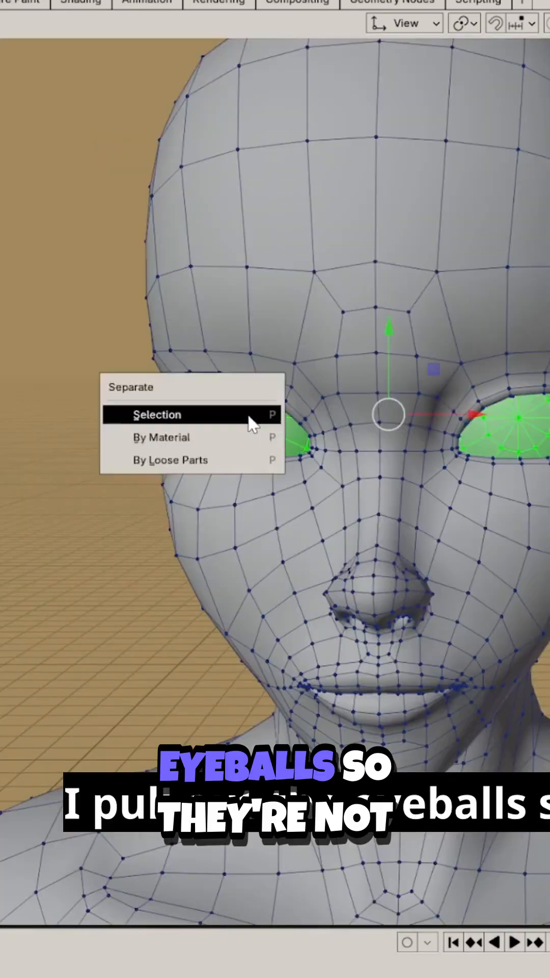
Separate the selected eyeballs by Selection so they become their own object
{"action": "left_click", "coordinate": [157, 415]}
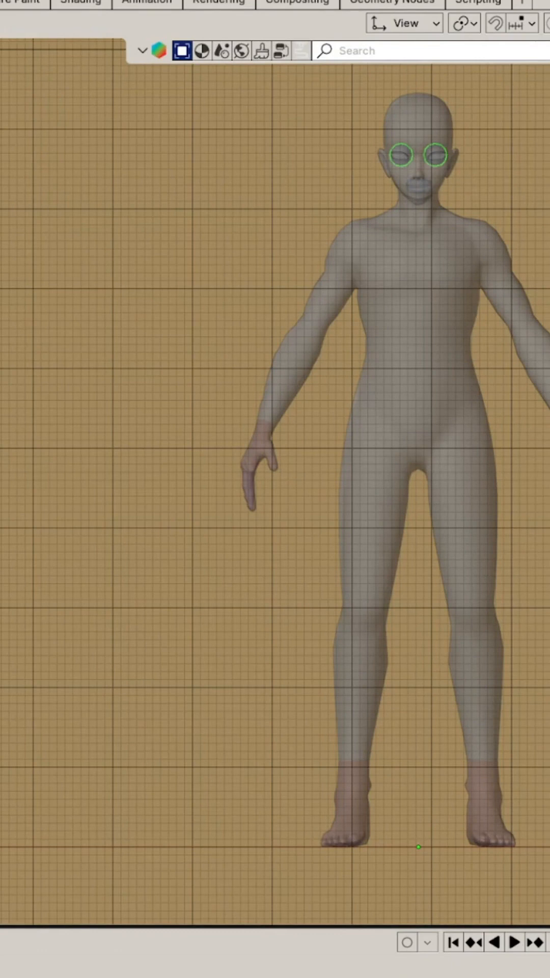
{"action": "mouse_move", "coordinate": [526, 460]}
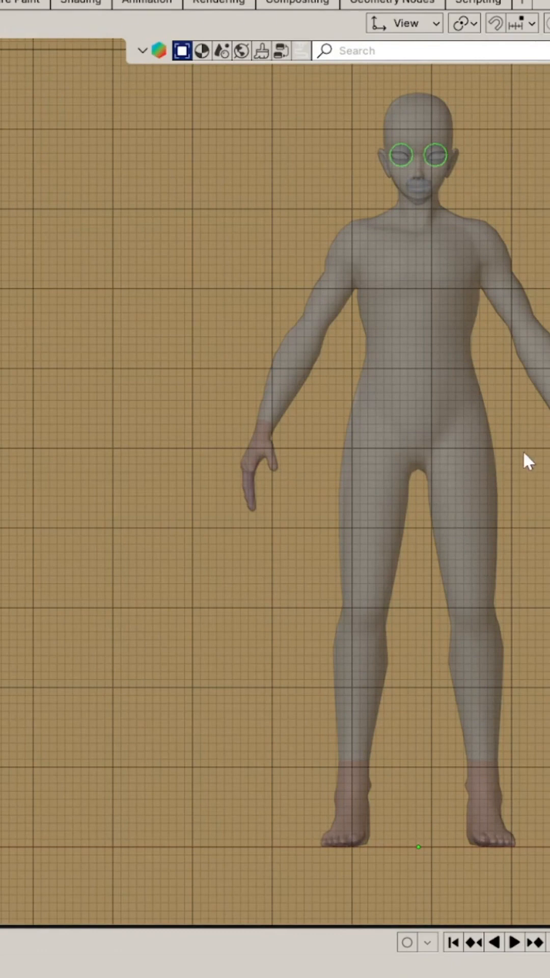
Zoom the view to frame the body mesh for selecting its left half
{"action": "scroll", "scroll_direction": "down", "scroll_amount": 3}
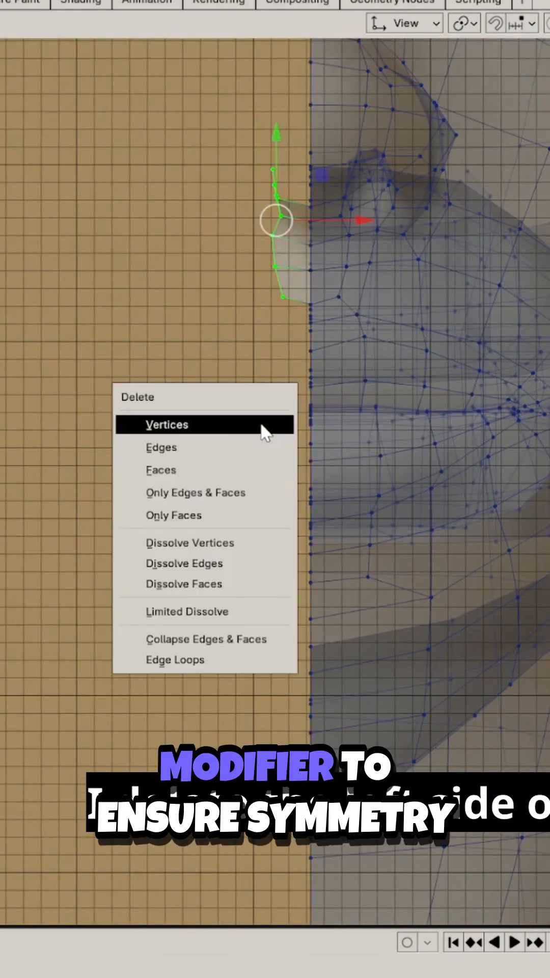
Delete the selected left-half vertices of the body mesh
{"action": "left_click", "coordinate": [166, 424]}
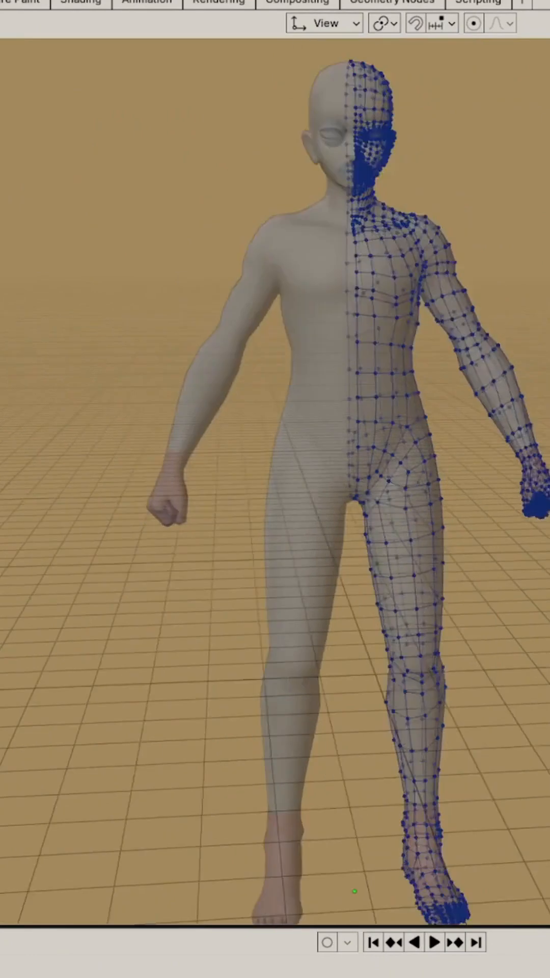
{"action": "scroll", "scroll_direction": "up", "scroll_amount": 3}
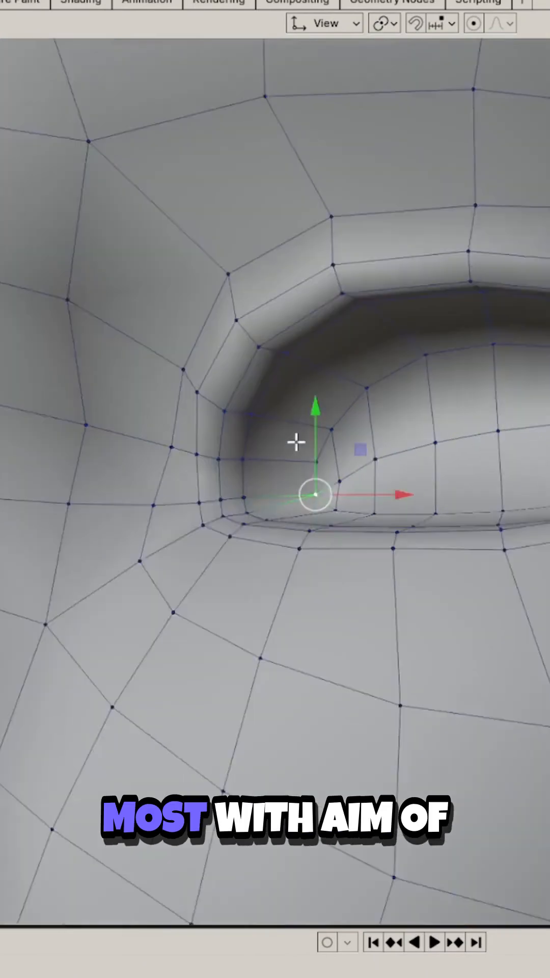
Clear Sharp on the eyelid edge loop via the Edge context menu
{"action": "right_click", "coordinate": [318, 493]}
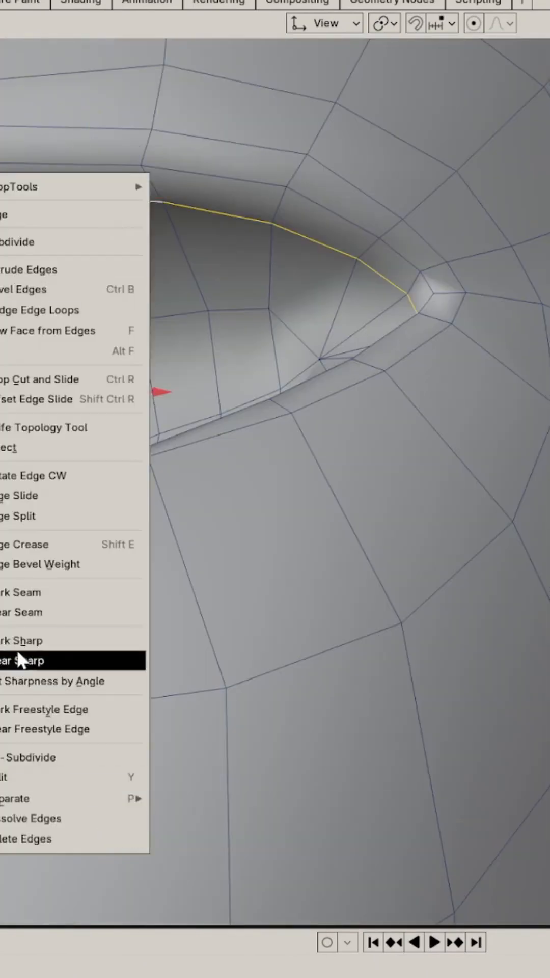
{"action": "left_click", "coordinate": [24, 661]}
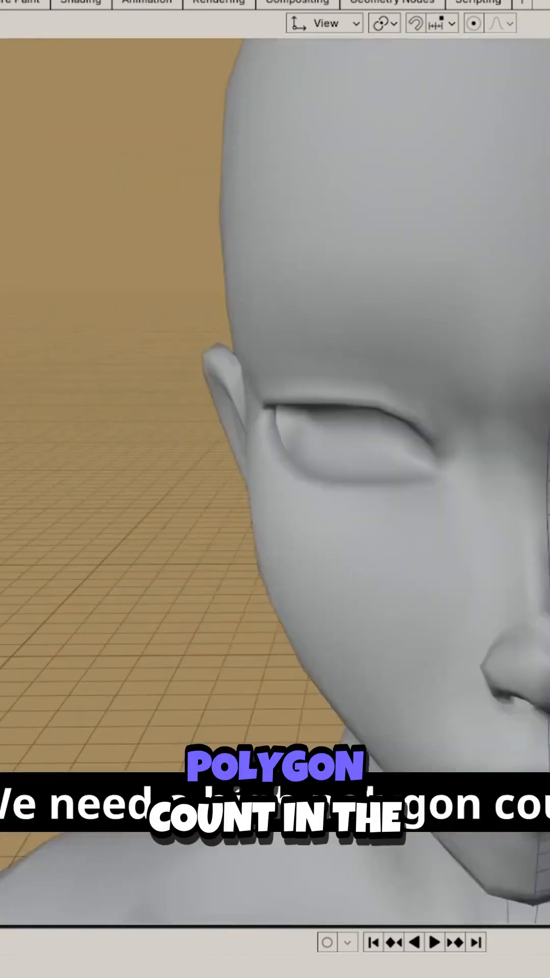